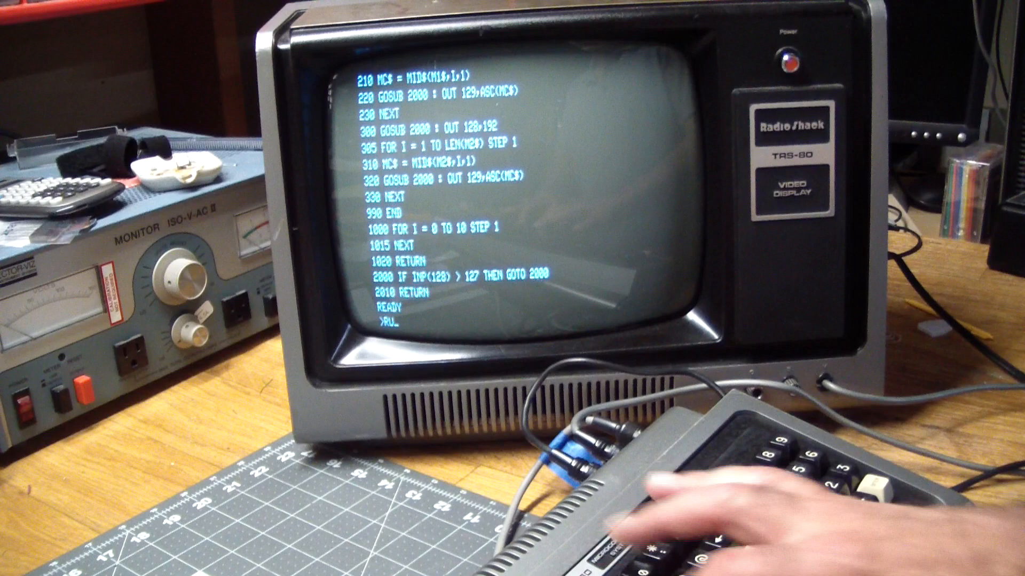
Step: Start the program, enter ARTIFACT at LINE 1?, and type ELECTRONIC at LINE 2?
key(Enter)
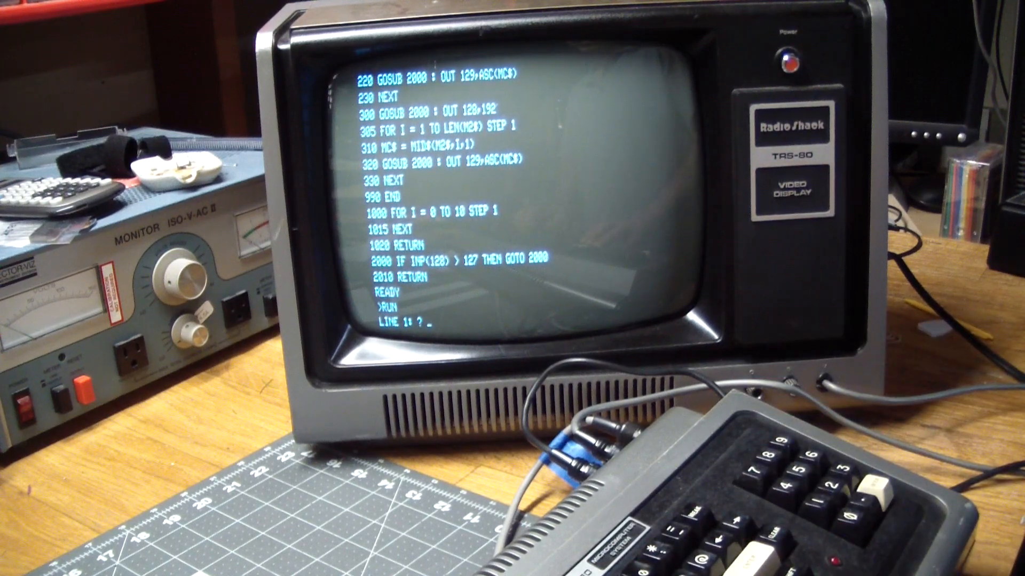
text(ARTI)
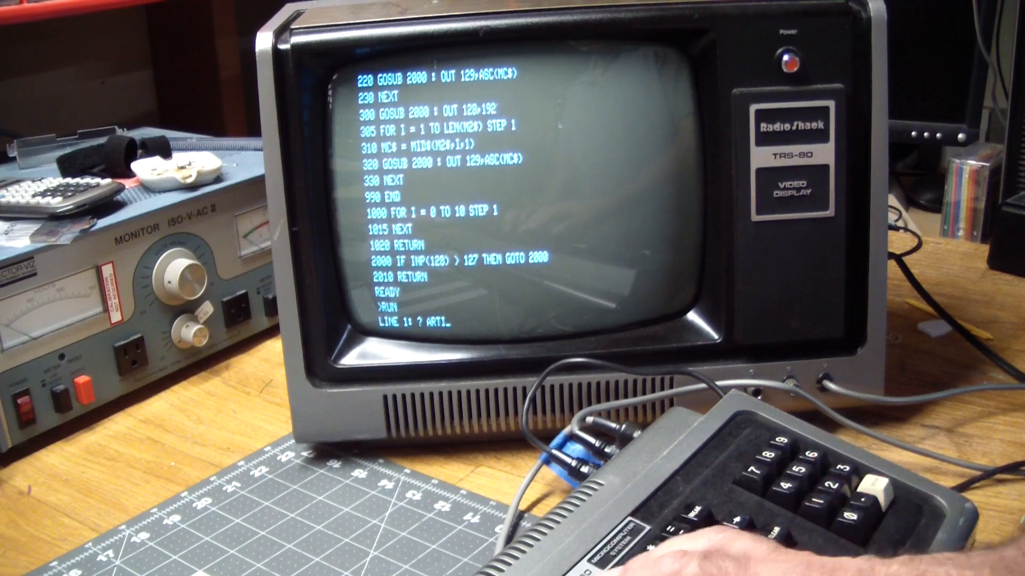
text(FACT)
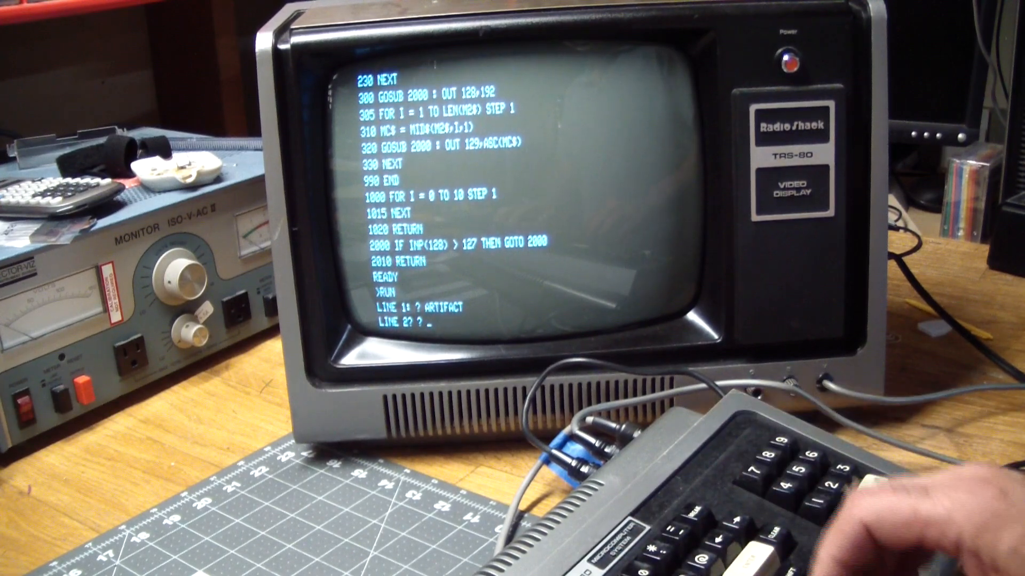
text(ELECTR)
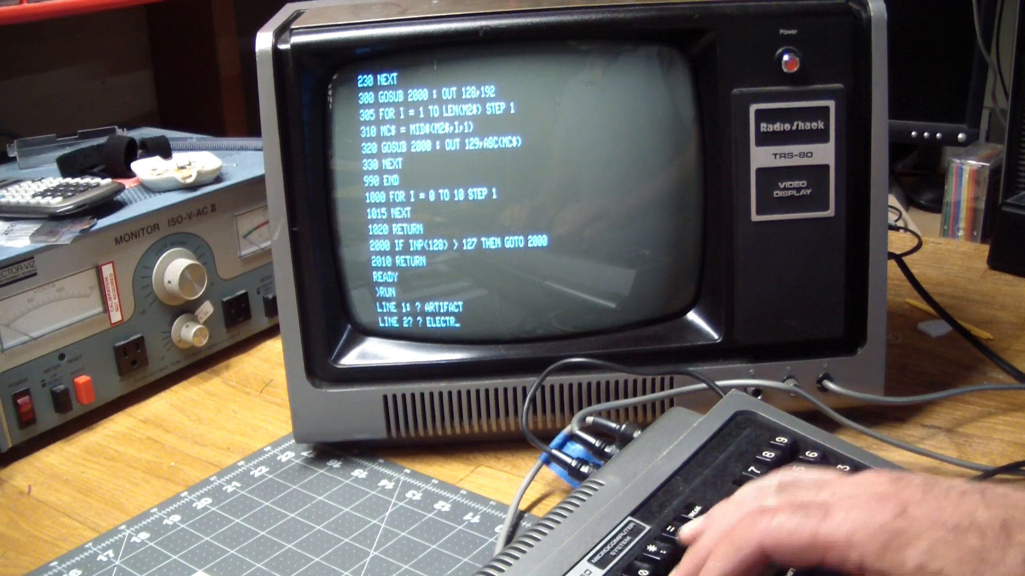
text(ONIS)
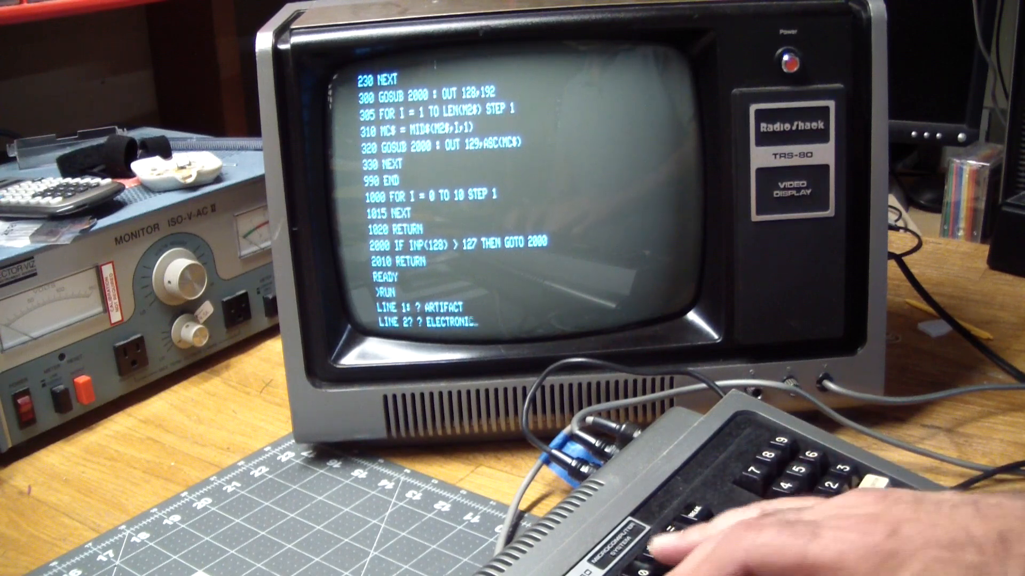